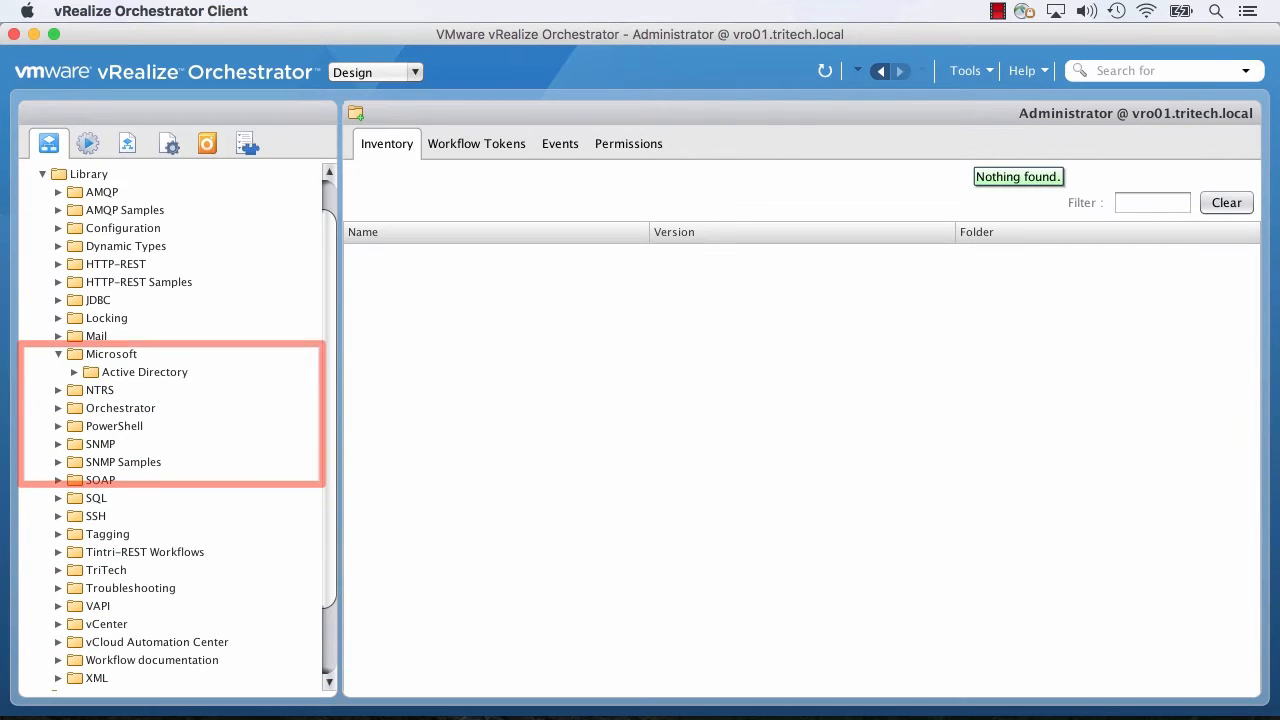
- Expand Active Directory to show its Computer, Configuration, Organizational Unit, User and User Group folders
click(73, 372)
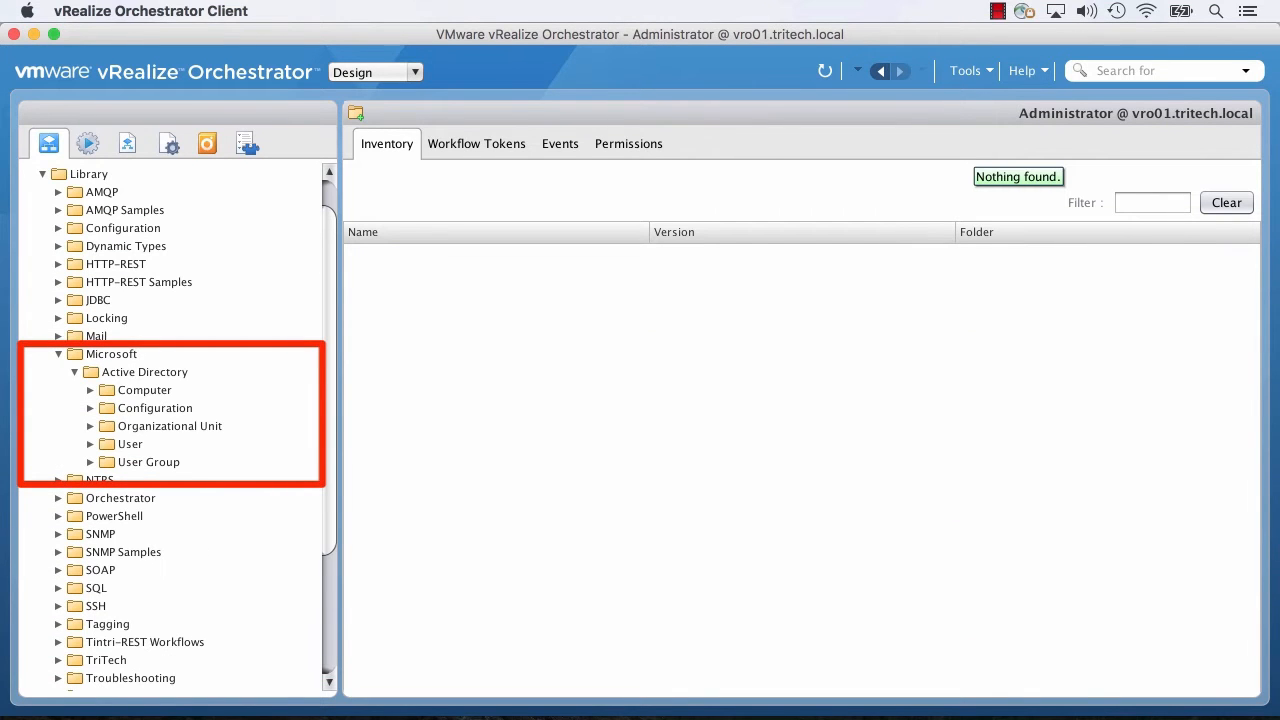
scroll(down, 3)
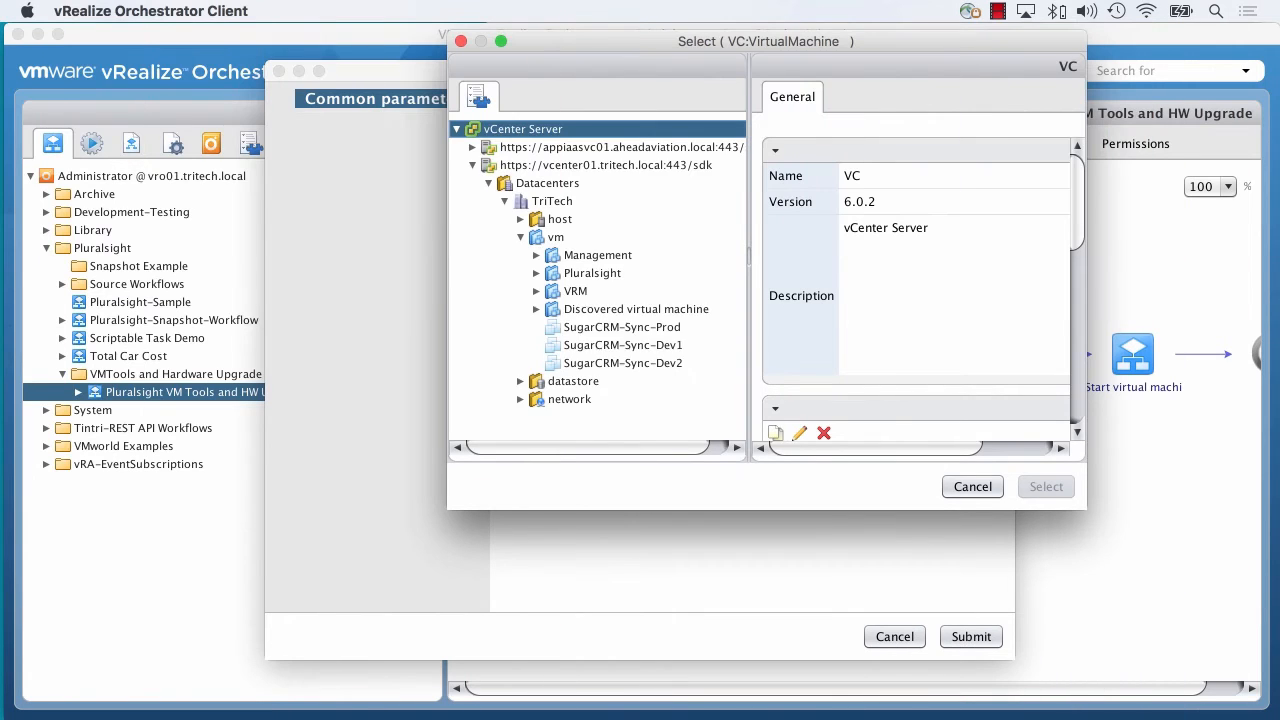
- Select Pluralsight-HW Upgrade as the virtual machine and submit the upgrade workflow
click(1045, 486)
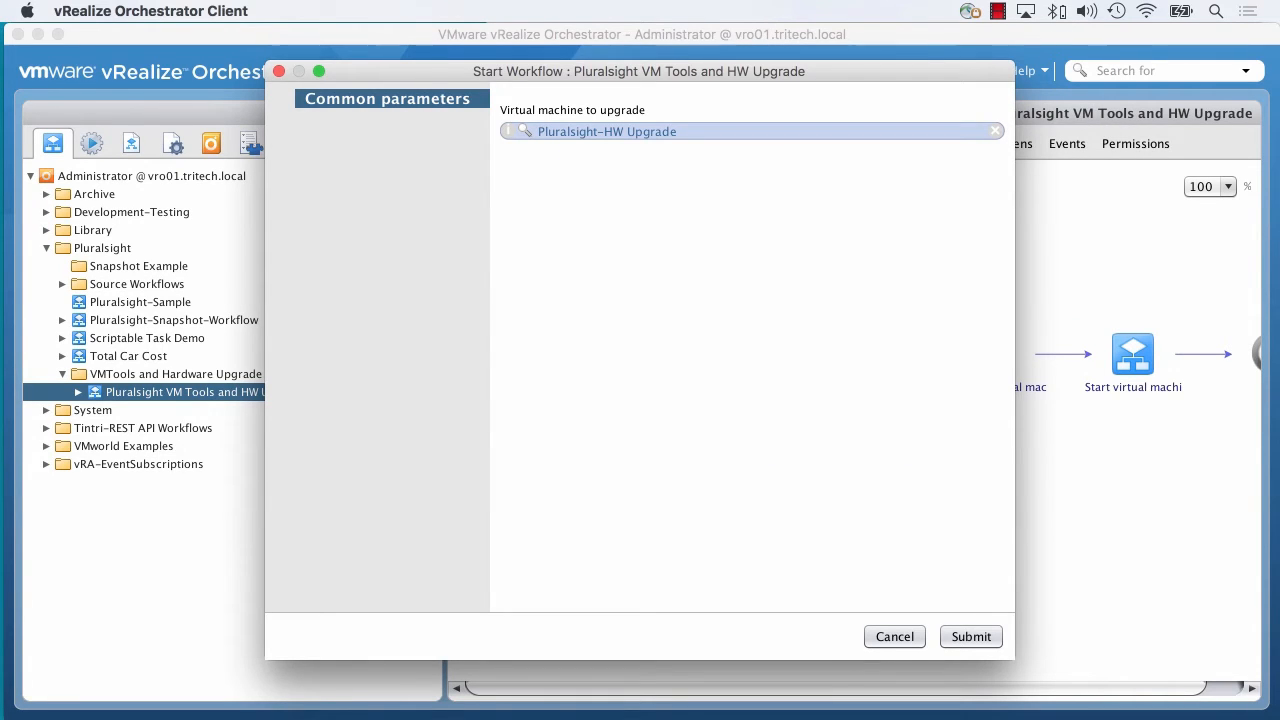
click(970, 636)
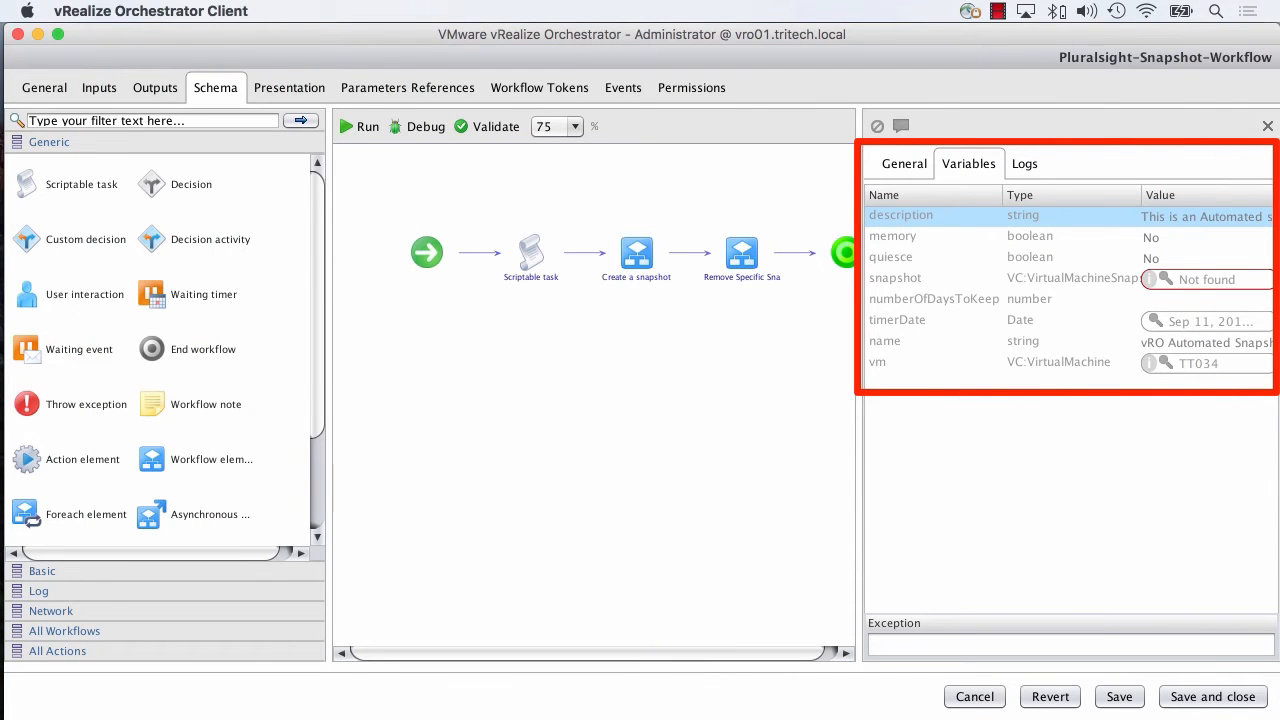
- Select the name variable in the snapshot workflow's Variables list
click(885, 341)
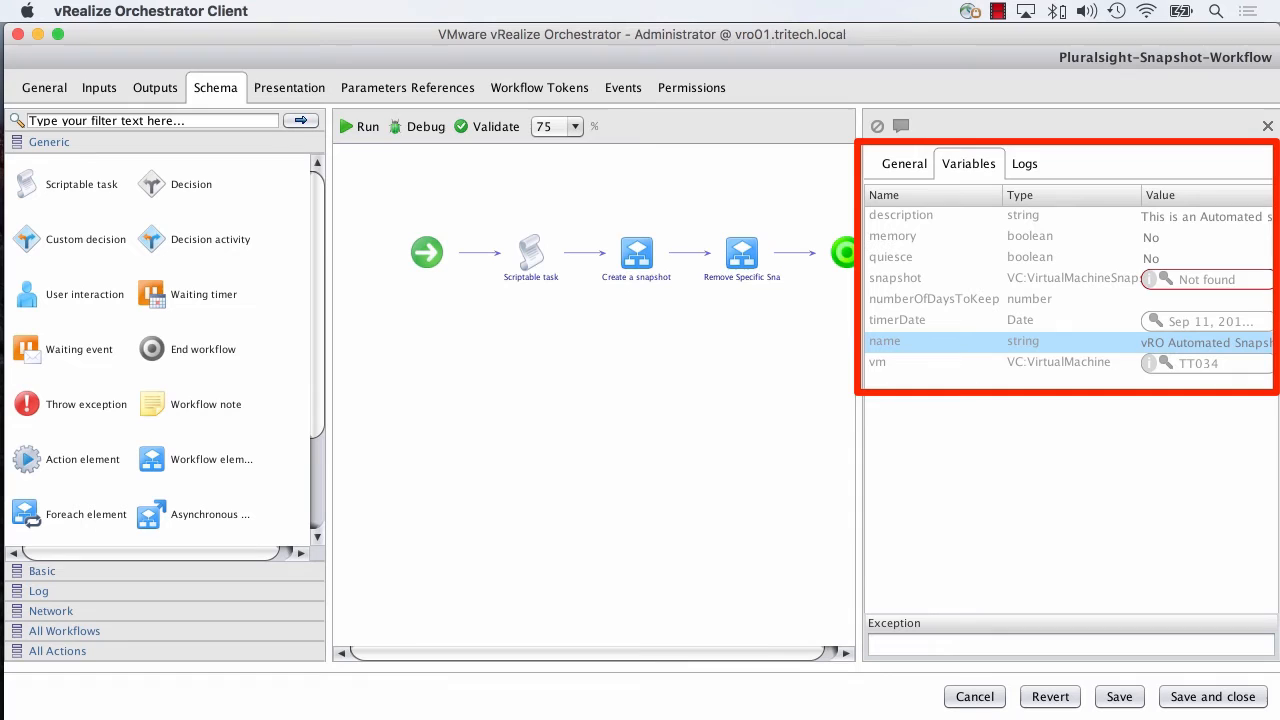